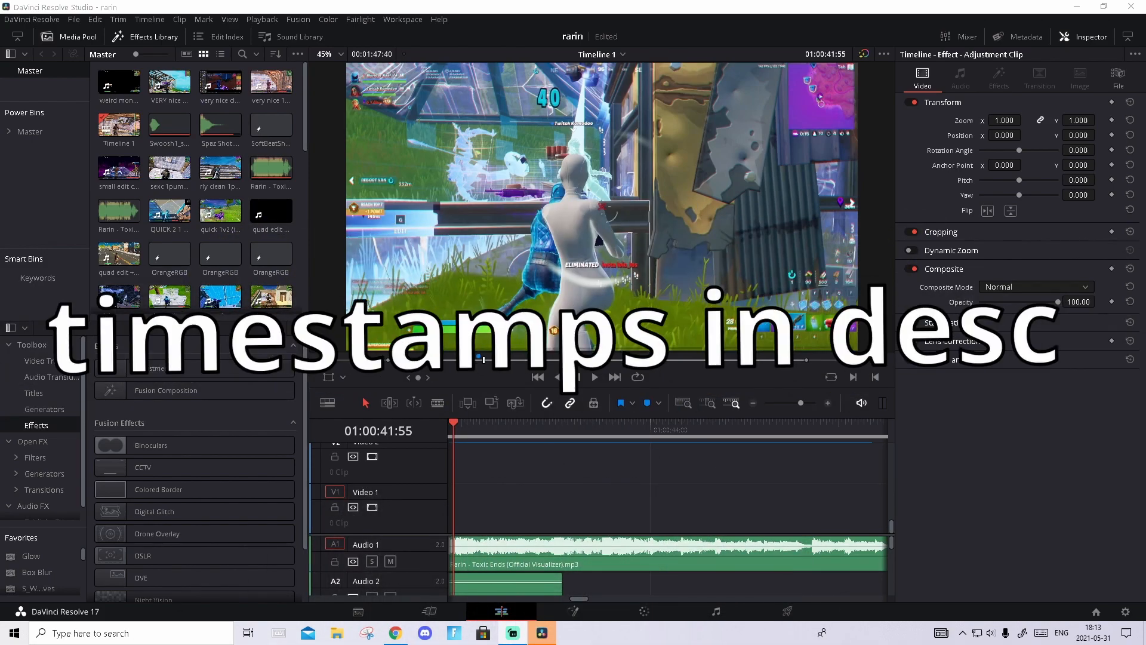
Step: Apply the Looks effect to the adjustment clip and open its Magic Bullet look editor
{"action": "left_click", "coordinate": [594, 377]}
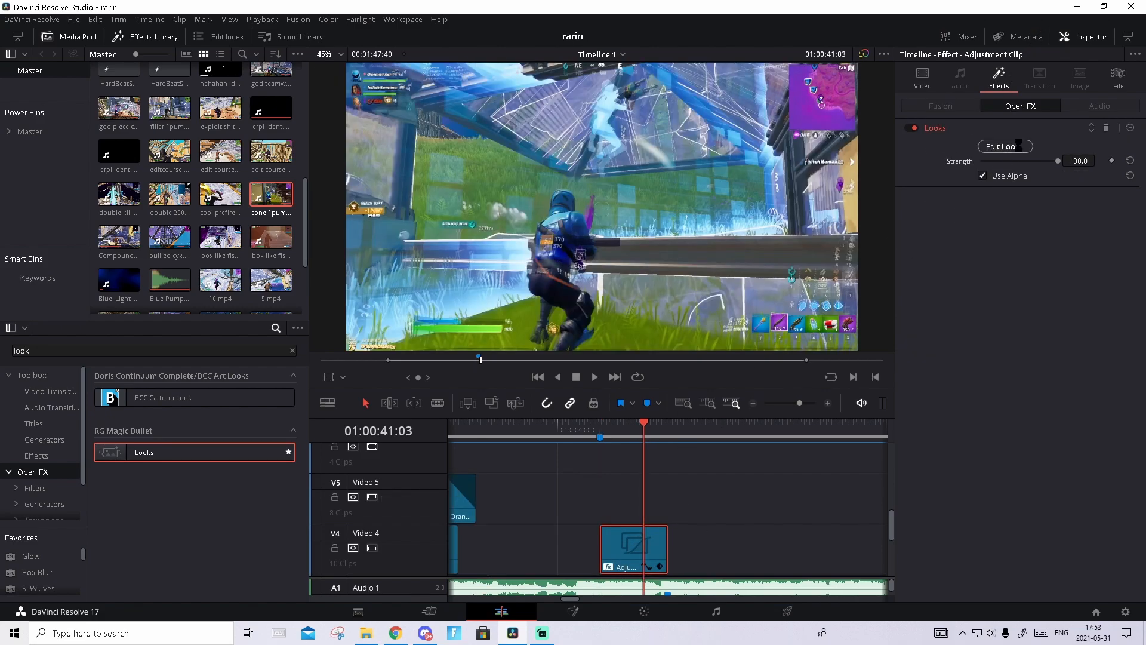
{"action": "left_click", "coordinate": [1005, 146]}
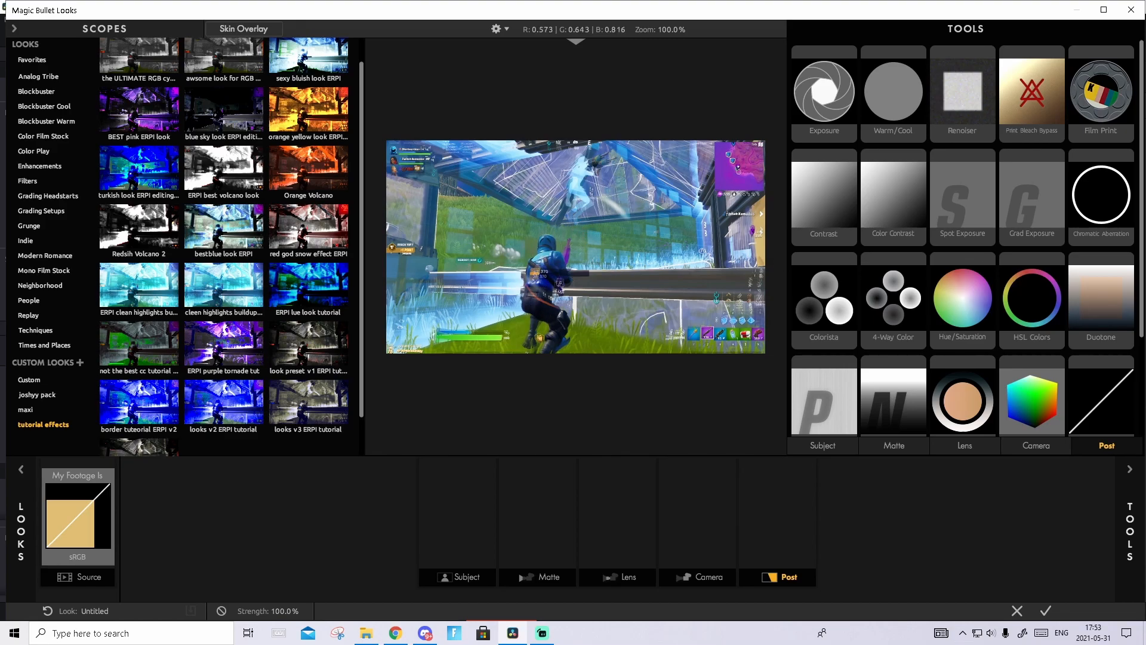
Step: Add HSL Colors and Curves to the Post chain, desaturating every hue except a boosted blue
{"action": "left_click", "coordinate": [1032, 298]}
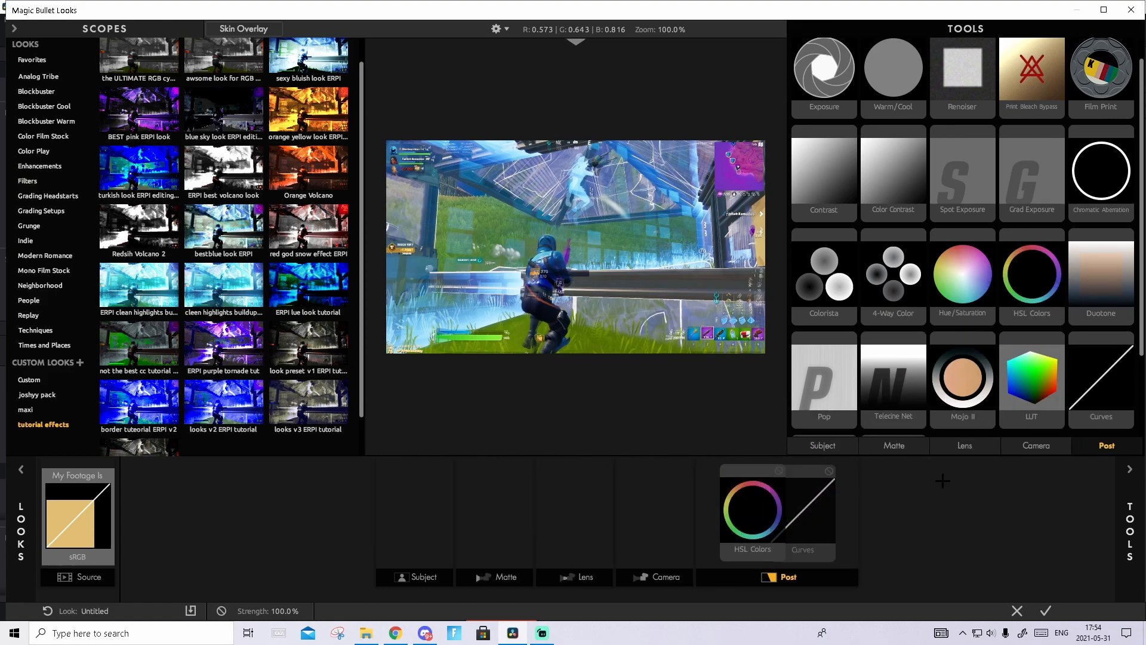
{"action": "left_click", "coordinate": [810, 513]}
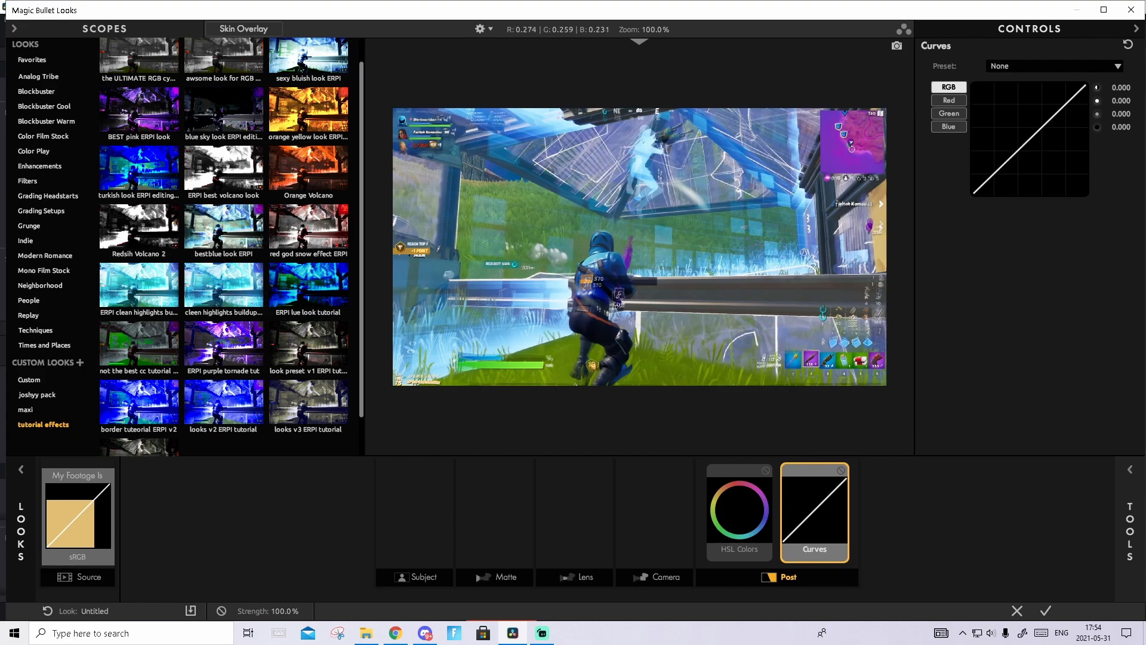
{"action": "left_click", "coordinate": [740, 511]}
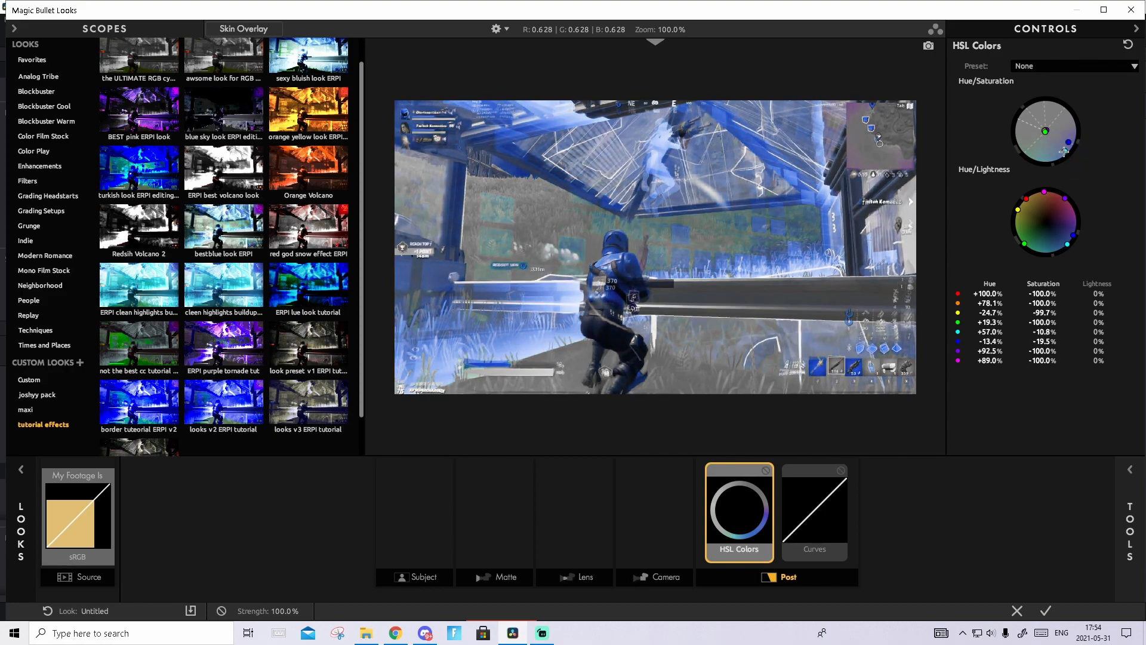
{"action": "left_click_drag", "start_coordinate": [1068, 144], "coordinate": [1068, 154]}
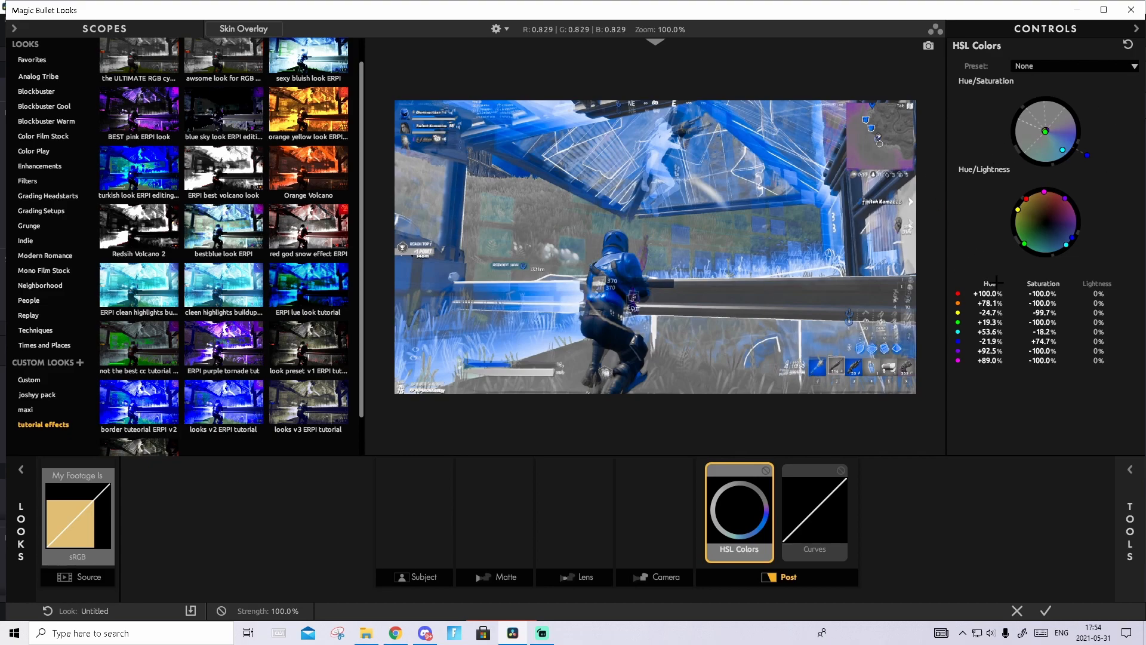
Step: Shape an S-curve in the Curves tool for stronger contrast and begin saving the look
{"action": "left_click", "coordinate": [814, 512]}
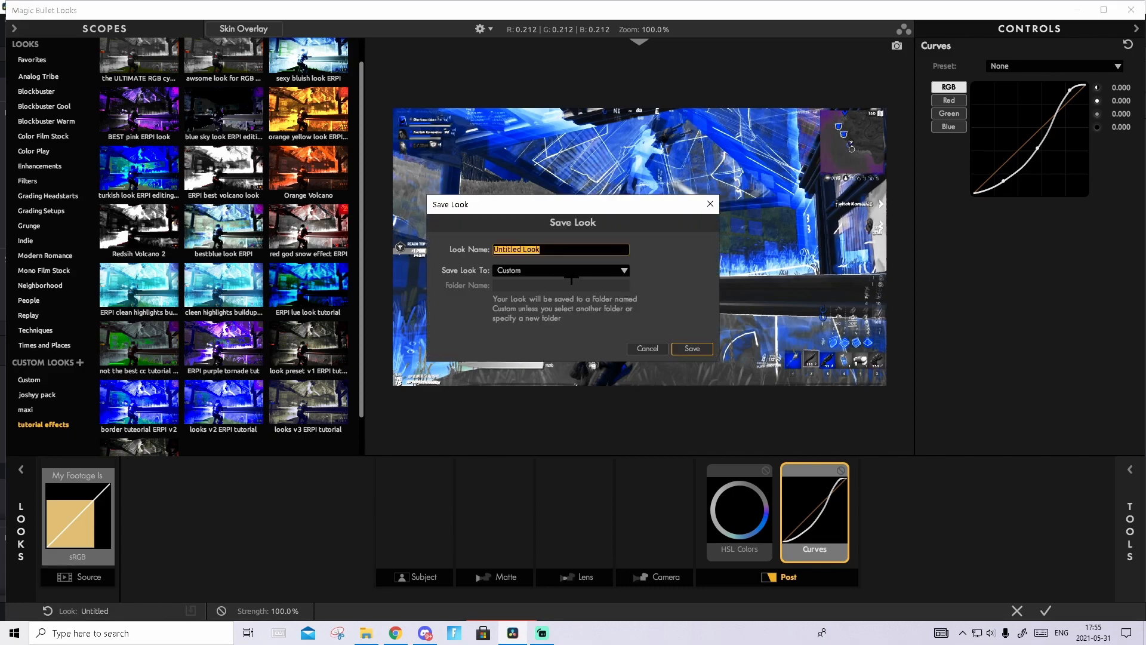
Step: Save the look as 'tutorial blue ERPI' inside a new folder named ERPI
{"action": "type", "text": "tutorial blue ERPI"}
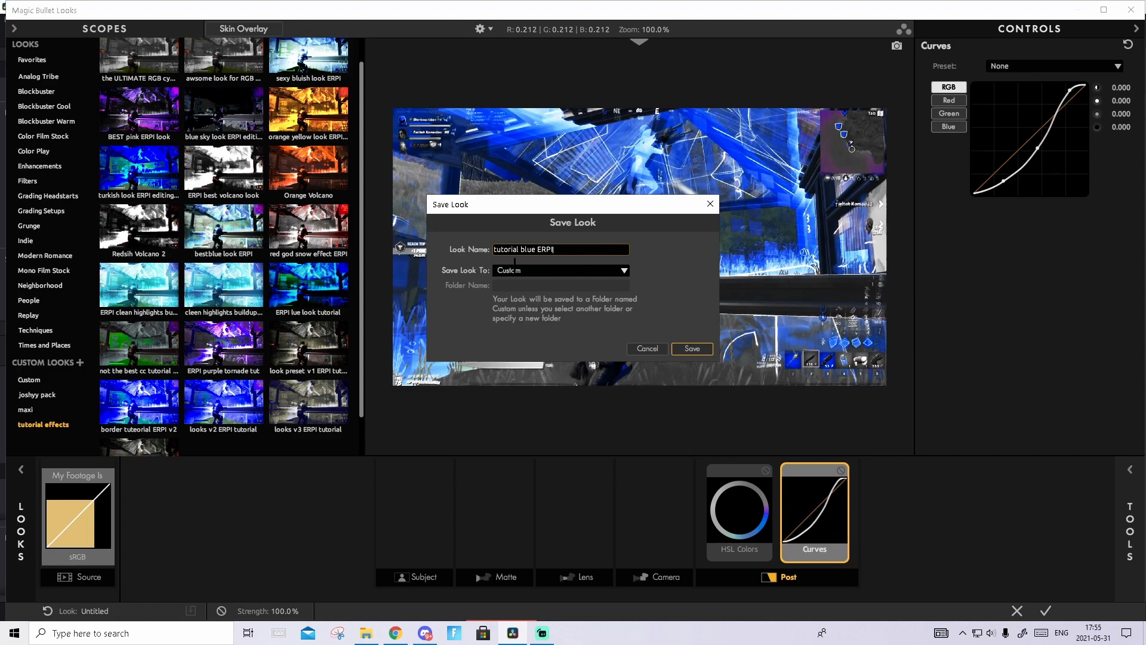
{"action": "left_click", "coordinate": [560, 270]}
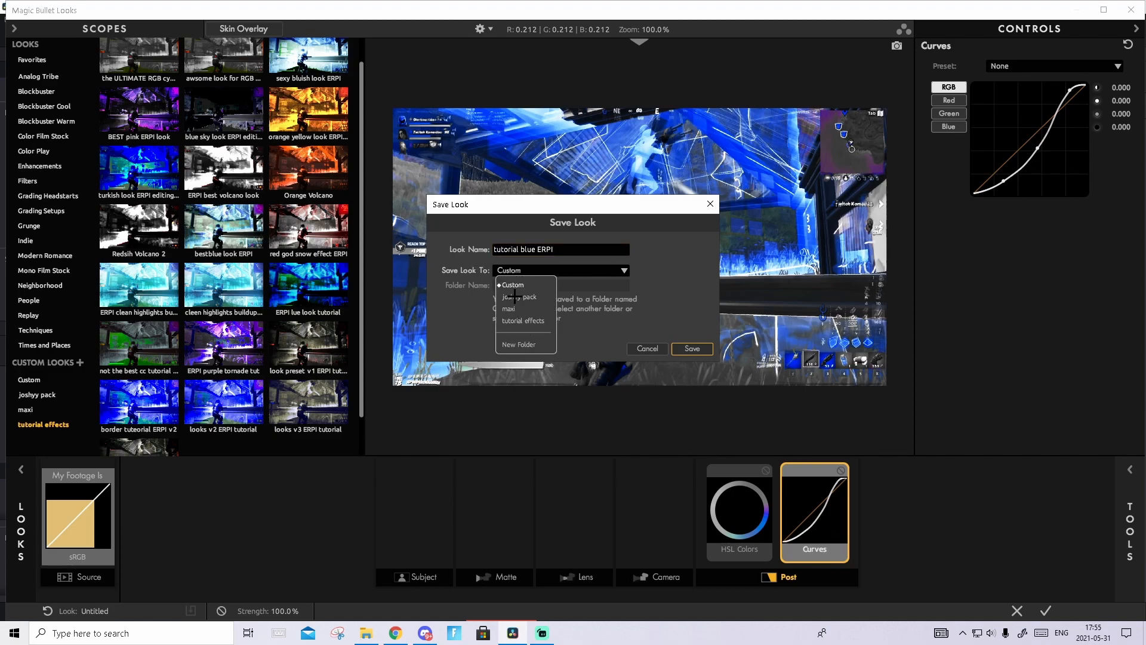
{"action": "left_click", "coordinate": [518, 344]}
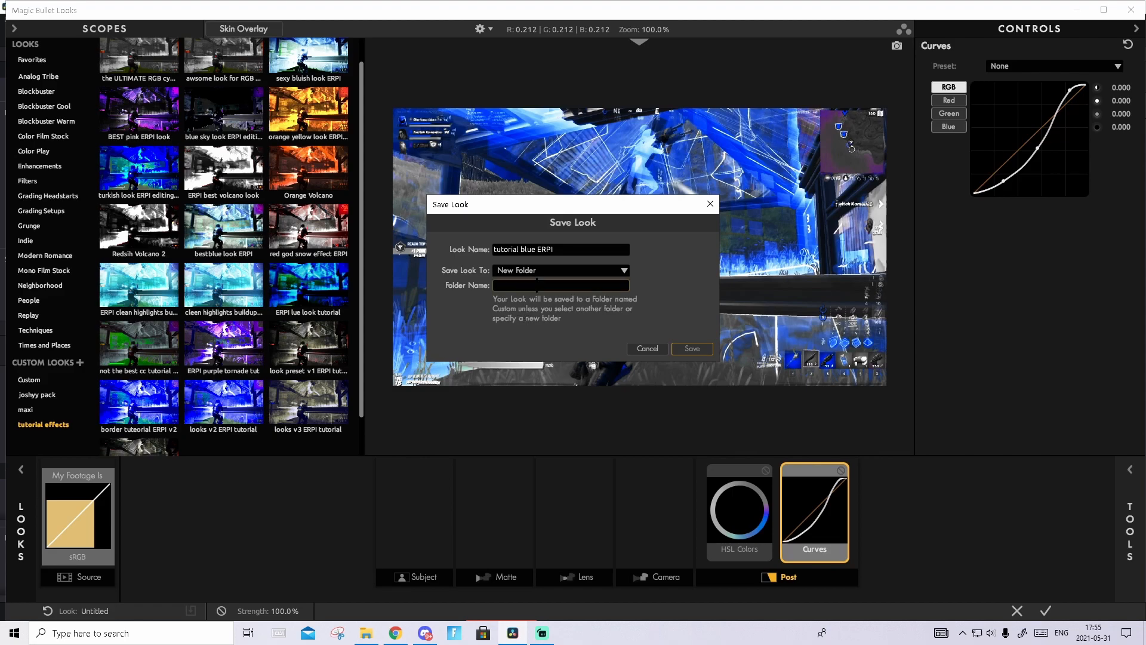
{"action": "type", "text": "E"}
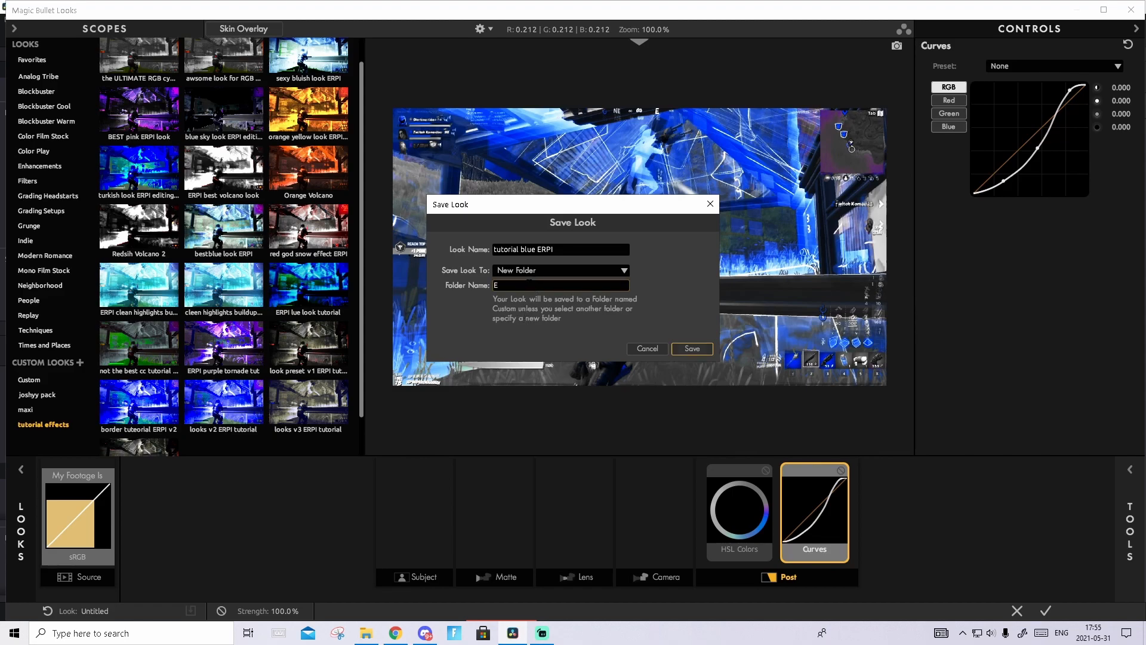
{"action": "type", "text": "RPI"}
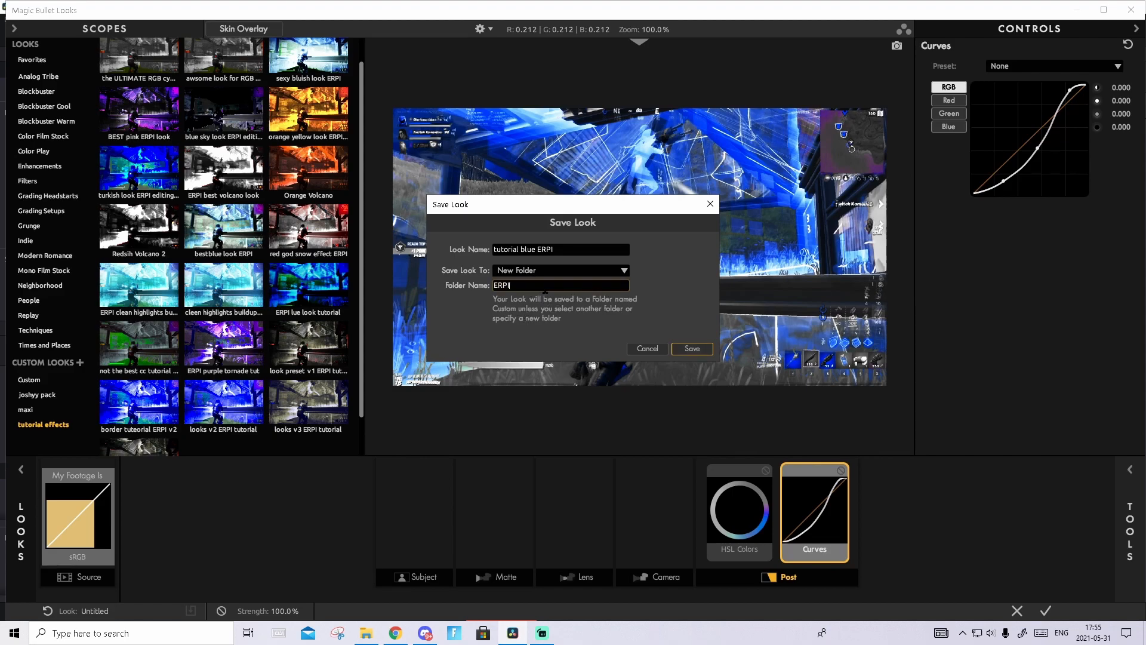
{"action": "mouse_move", "coordinate": [609, 202]}
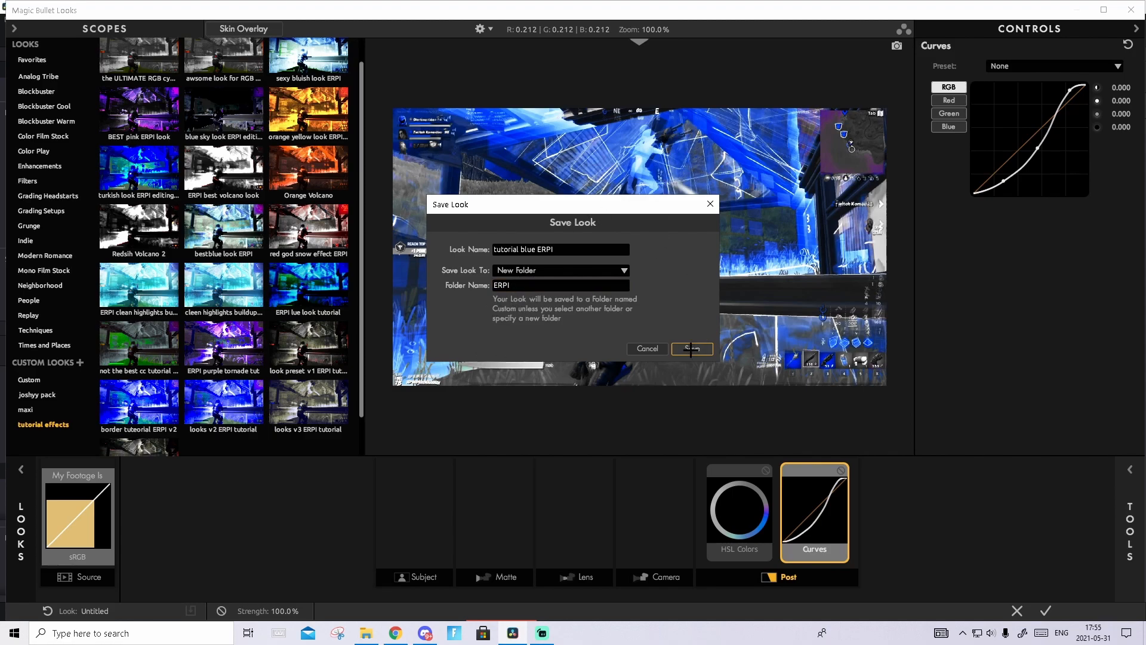
{"action": "left_click", "coordinate": [692, 349]}
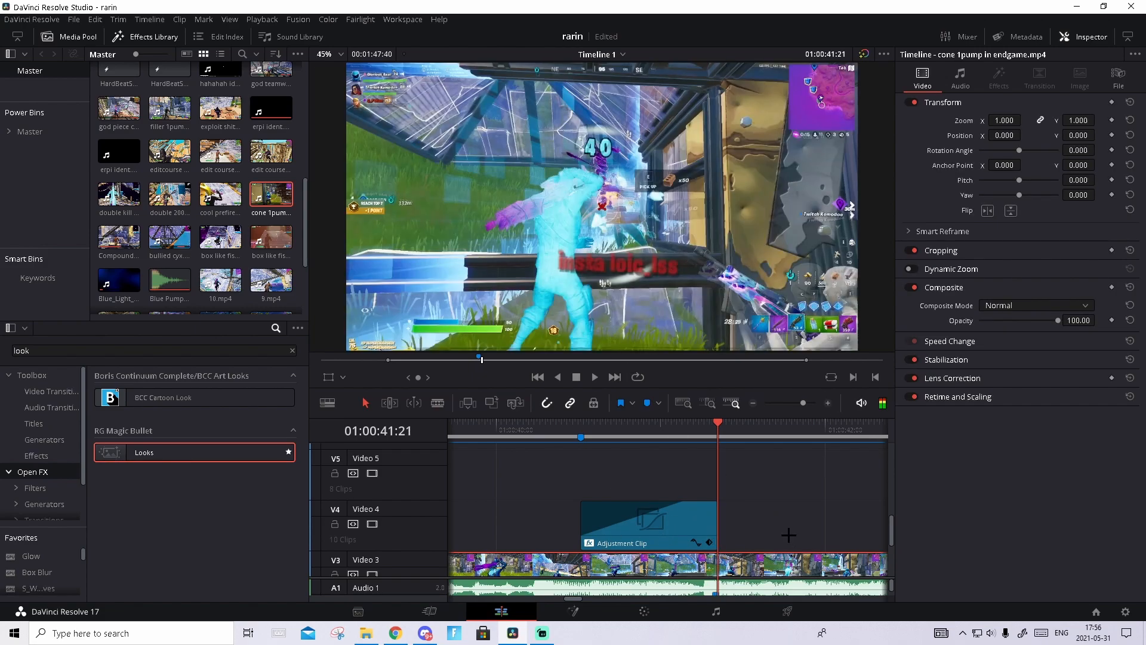
Step: Split the gameplay clip, copy its later part onto V4 and show its Looks effect settings
{"action": "key", "text": "ctrl+b"}
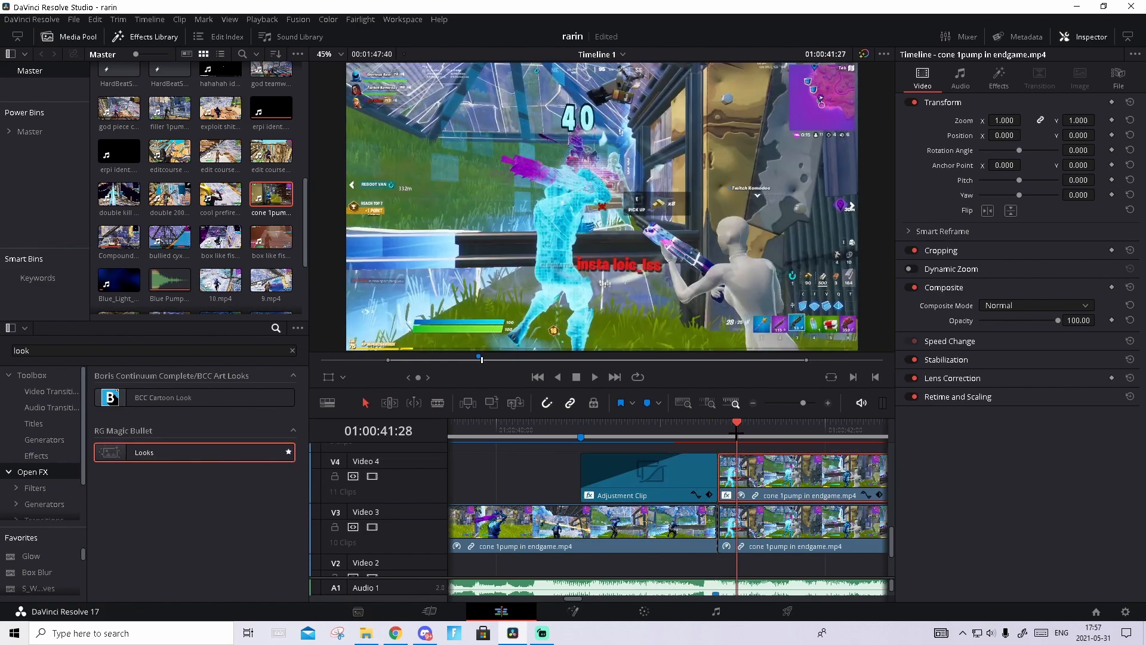
{"action": "left_click", "coordinate": [999, 76]}
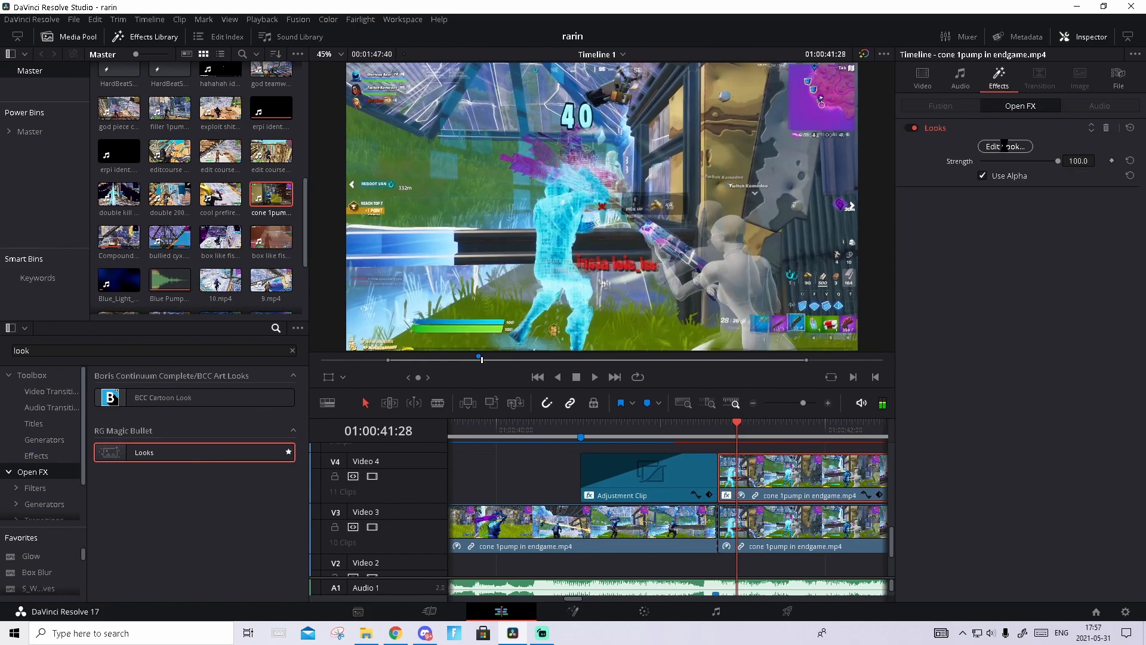
Step: Apply the saved 'tutorial blue ERPI' look from the ERPI folder to the copied clip
{"action": "left_click", "coordinate": [1006, 146]}
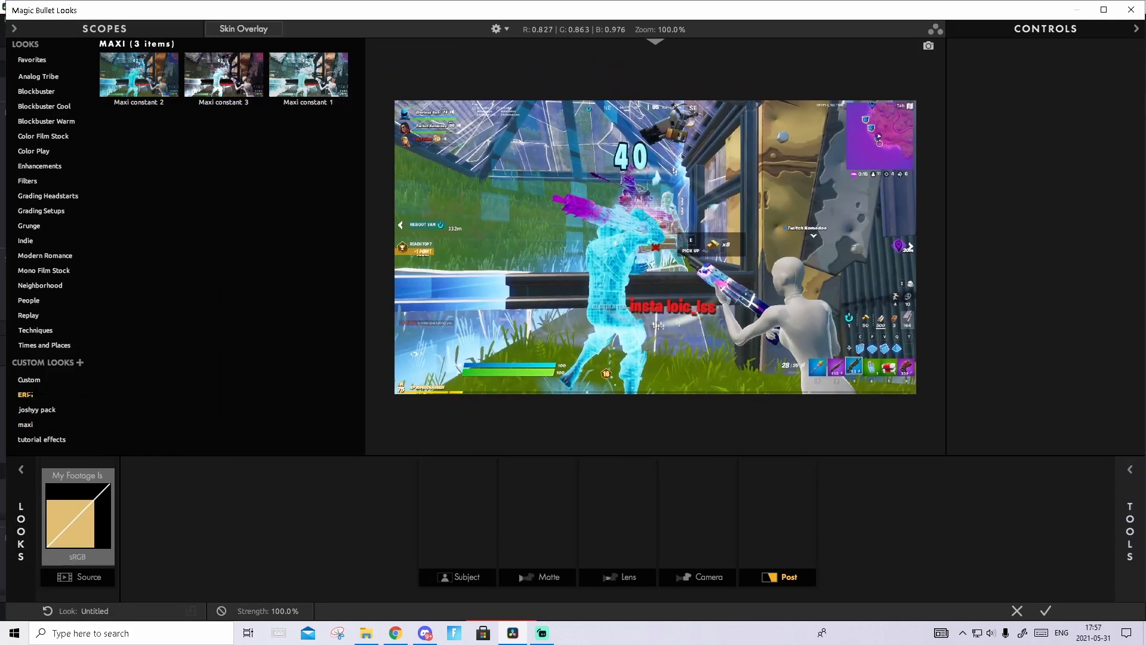
{"action": "left_click", "coordinate": [23, 394]}
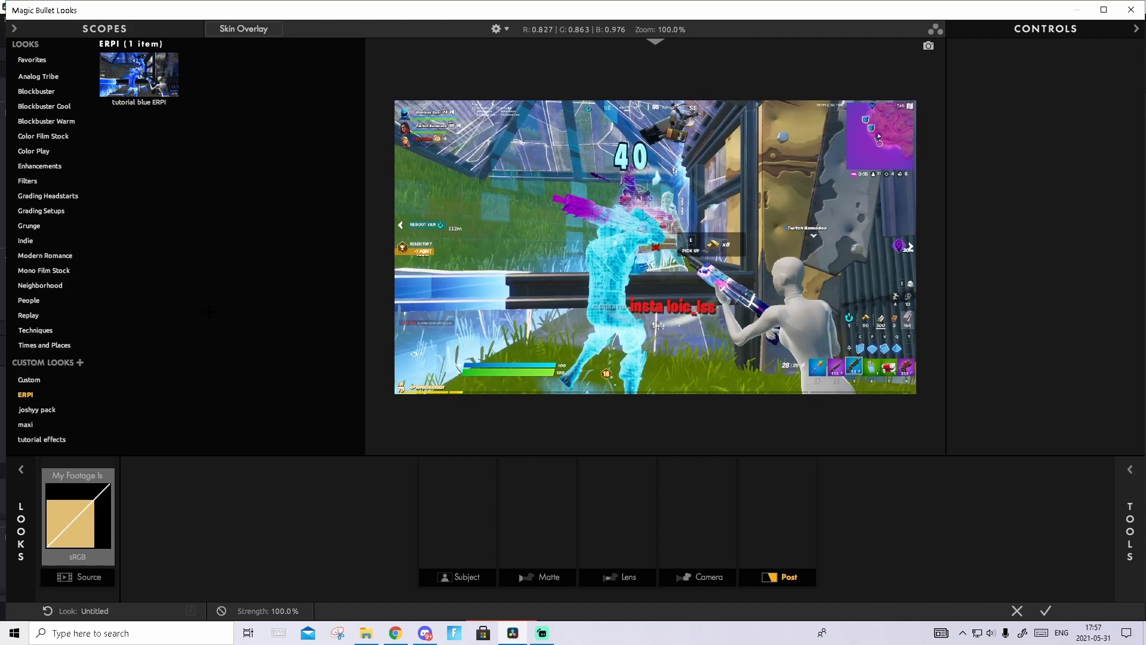
{"action": "double_click", "coordinate": [138, 78]}
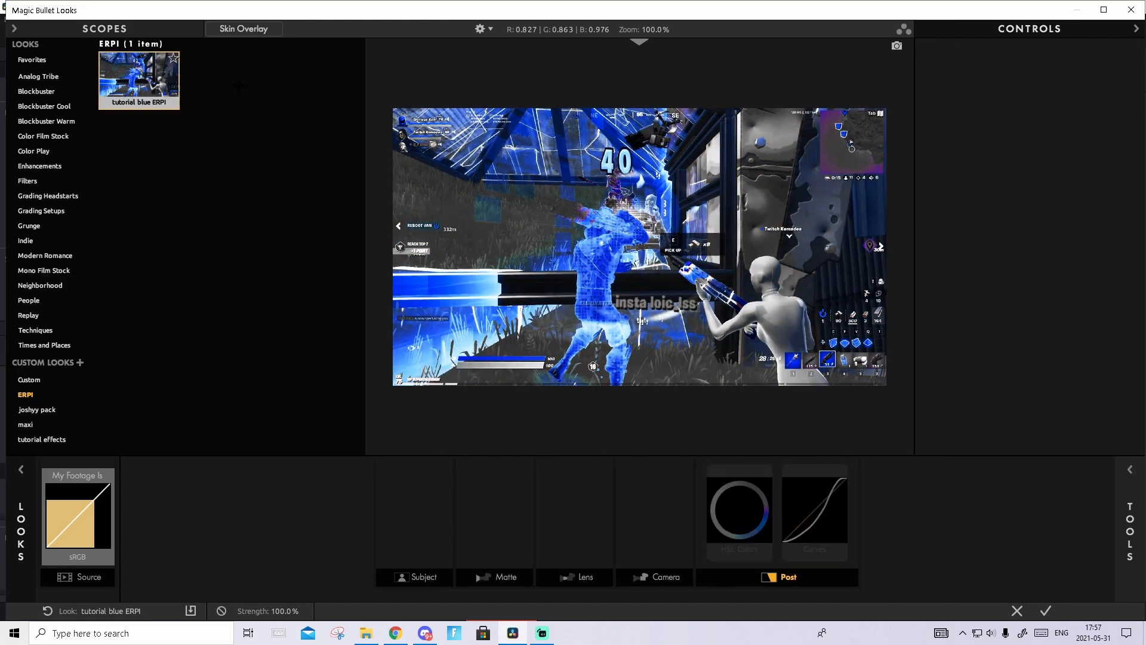
{"action": "left_click", "coordinate": [815, 512]}
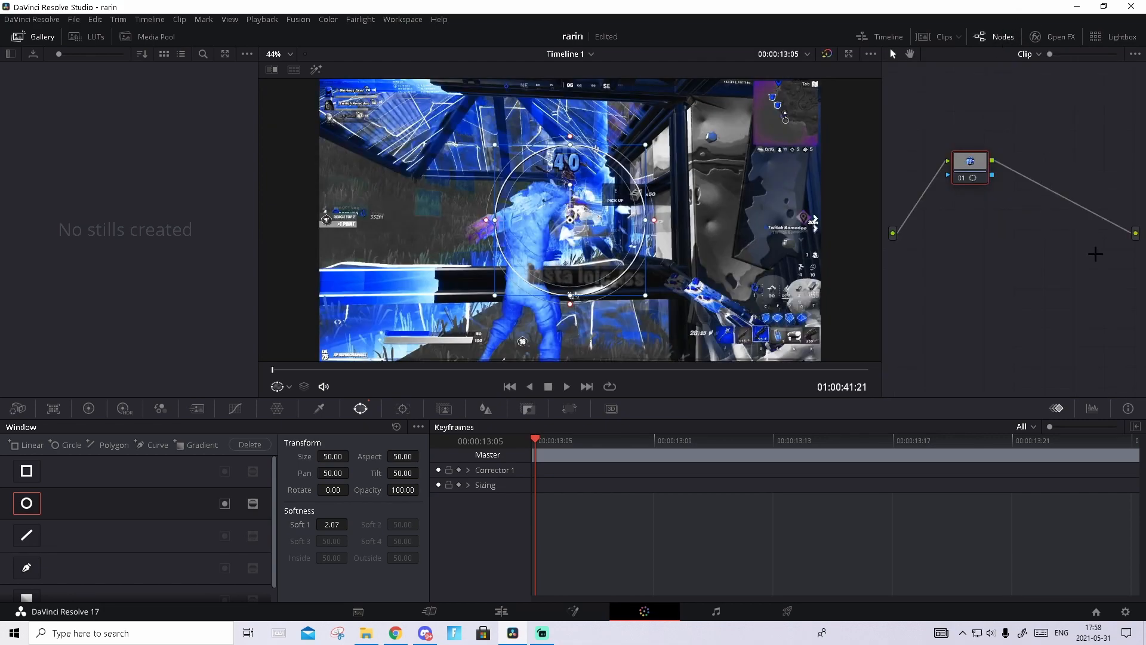
{"action": "mouse_move", "coordinate": [1128, 252]}
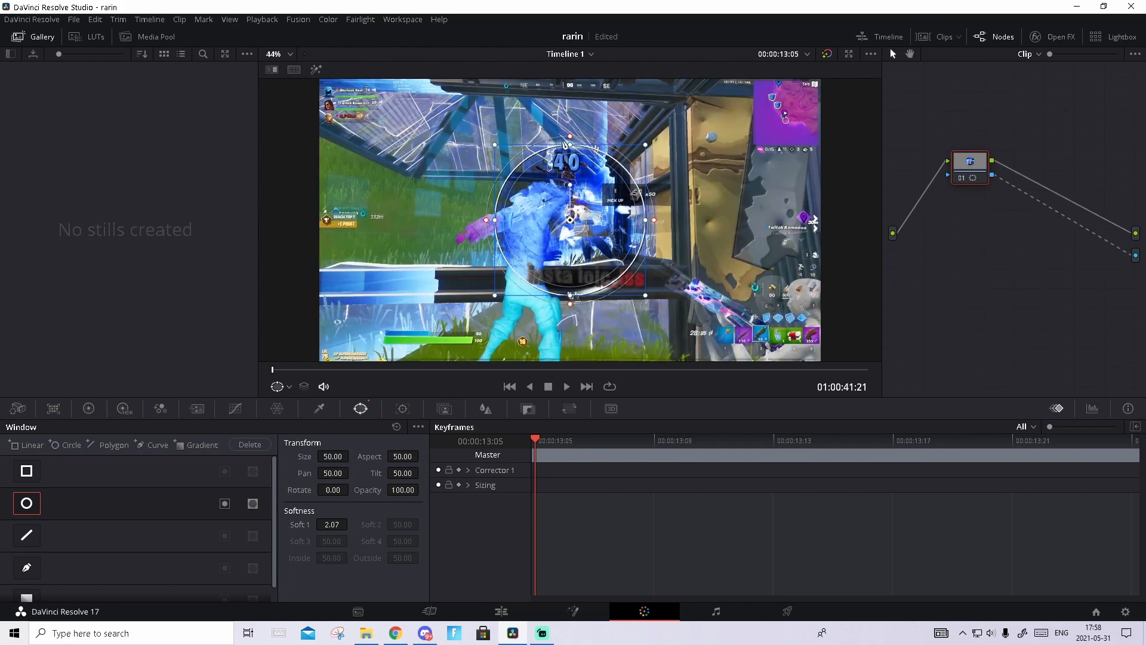
{"action": "mouse_move", "coordinate": [627, 207]}
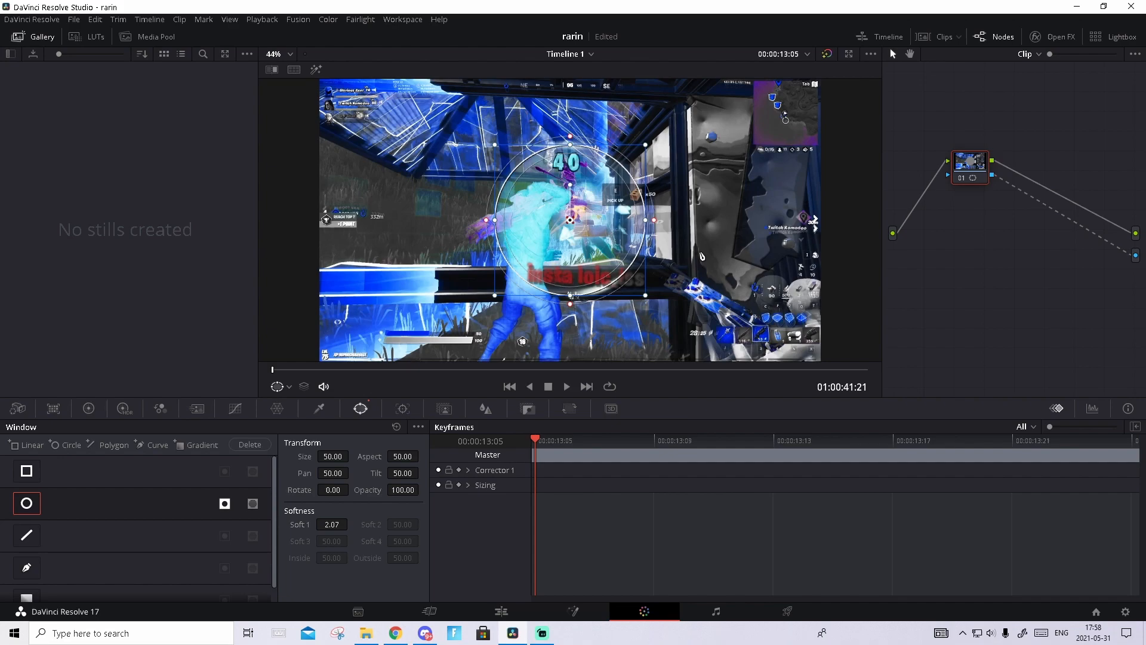
{"action": "mouse_move", "coordinate": [620, 274]}
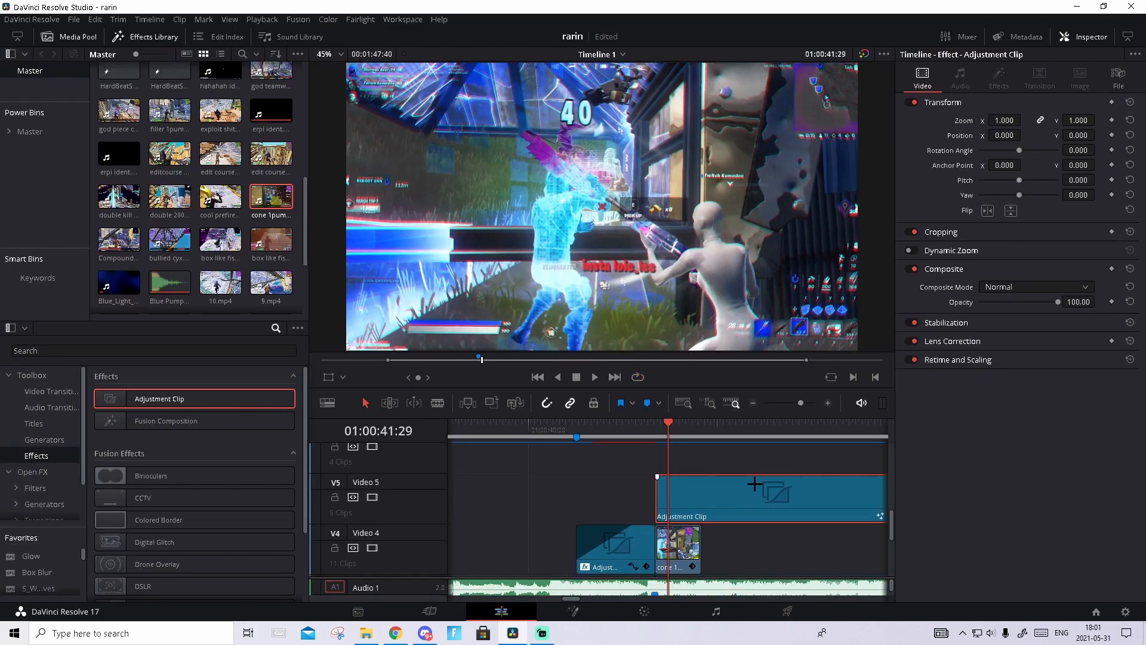
Step: Select the adjustment clip on V5, then inspect the short blue clip on V4
{"action": "left_click", "coordinate": [594, 377]}
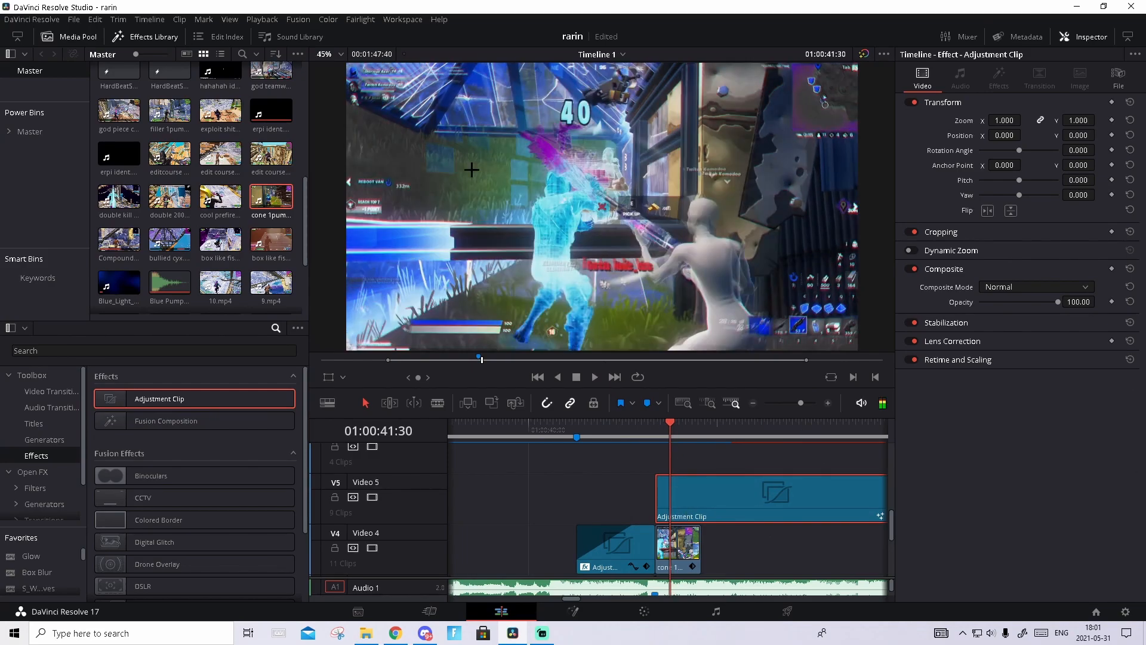
{"action": "mouse_move", "coordinate": [629, 421]}
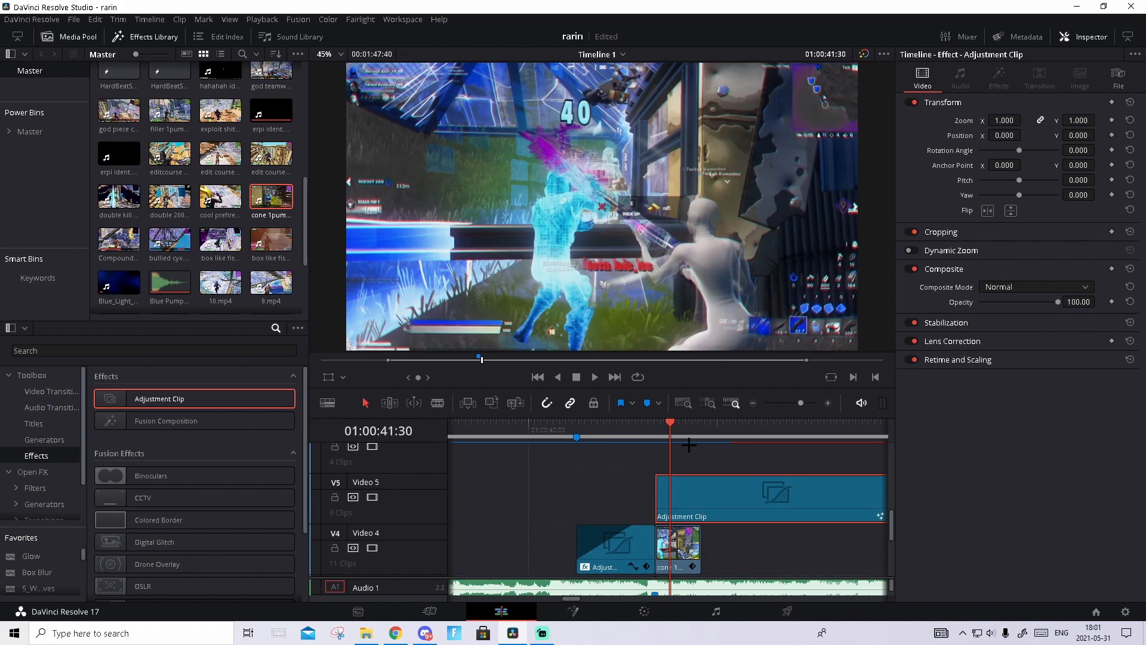
{"action": "left_click", "coordinate": [678, 548]}
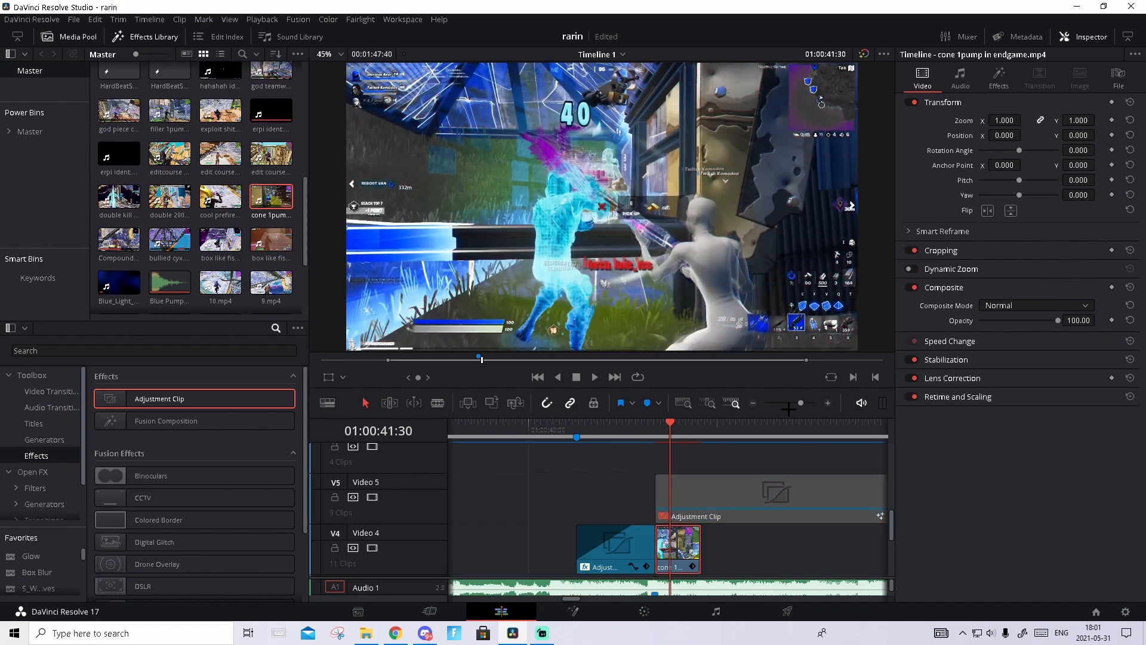